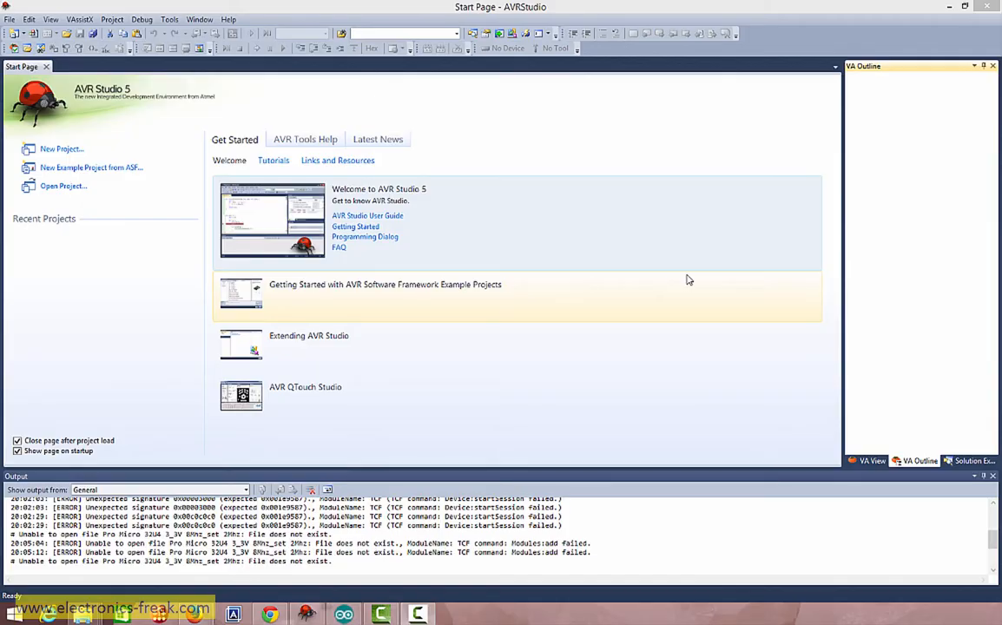
{"action": "mouse_move", "coordinate": [585, 21]}
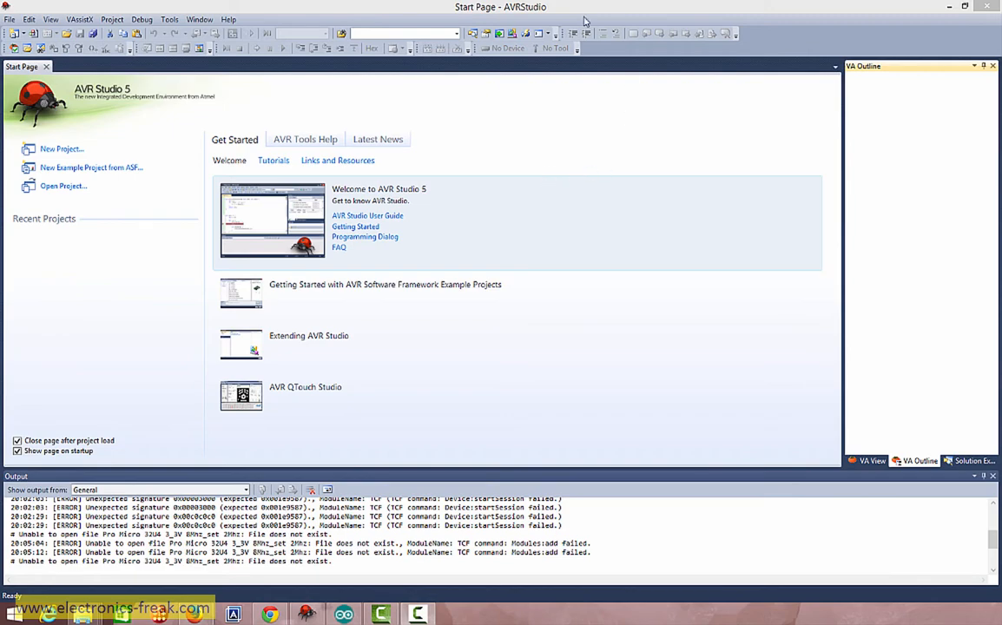
{"action": "mouse_move", "coordinate": [410, 117]}
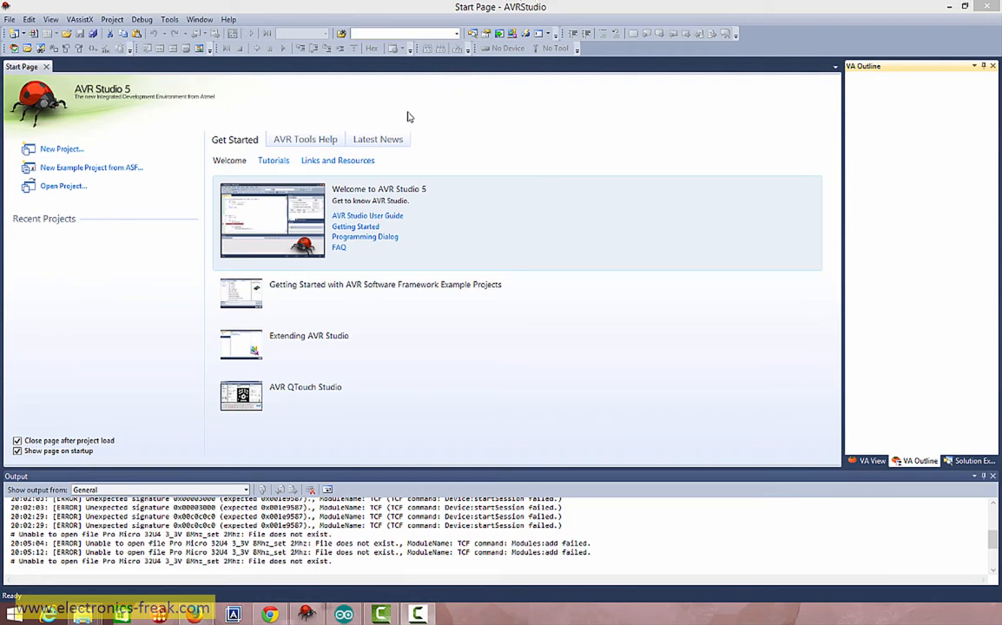
Step: Open the Tools menu to list the development tools and utilities
{"action": "left_click", "coordinate": [170, 19]}
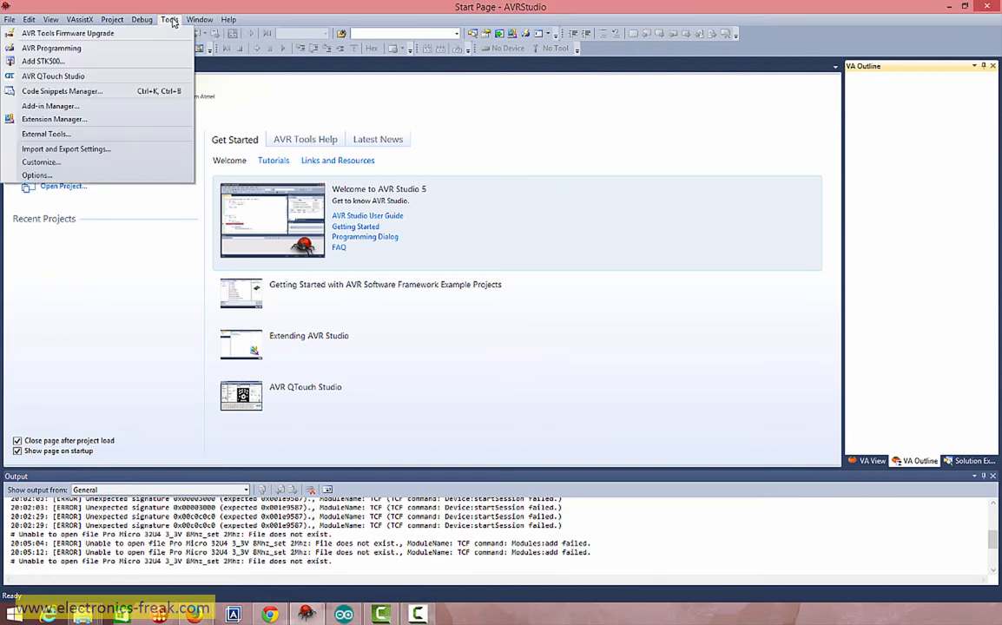
Step: Start AVR Programming with tool AVRISP mkII, device ATmega32U4 and interface ISP
{"action": "left_click", "coordinate": [142, 19]}
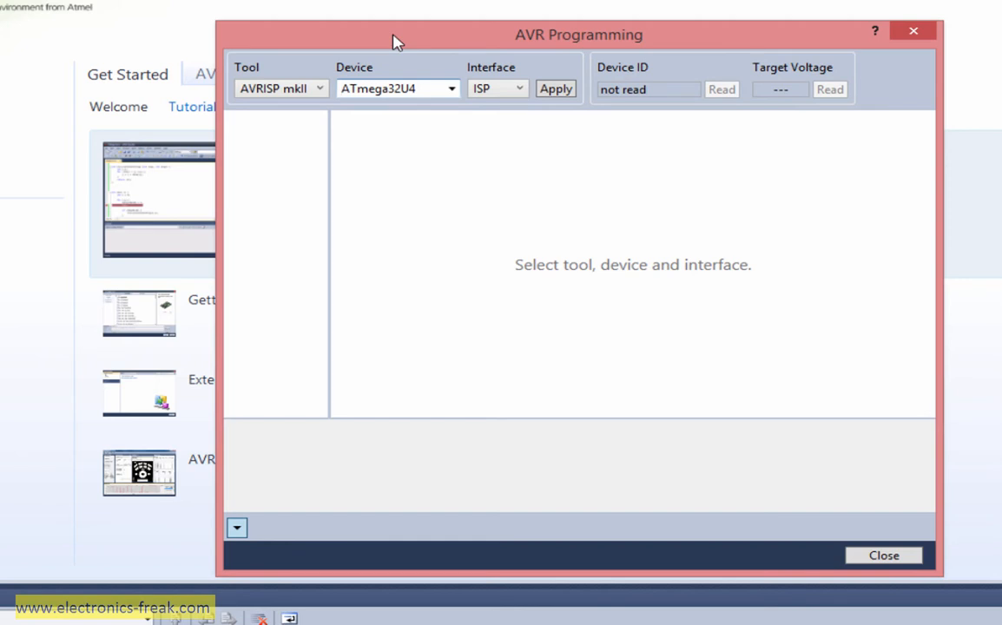
{"action": "mouse_move", "coordinate": [434, 54]}
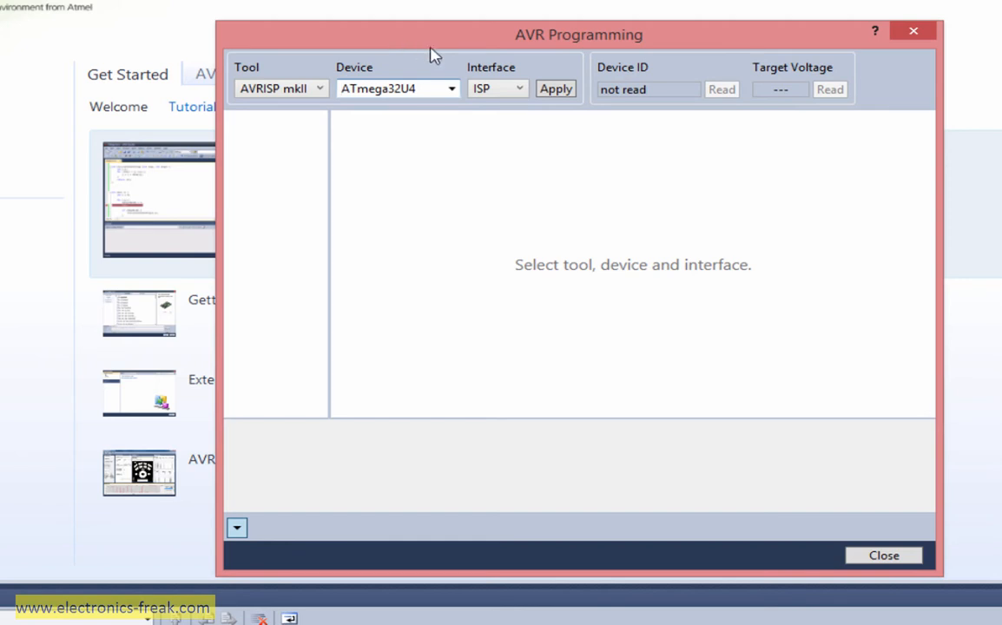
{"action": "left_click", "coordinate": [391, 89]}
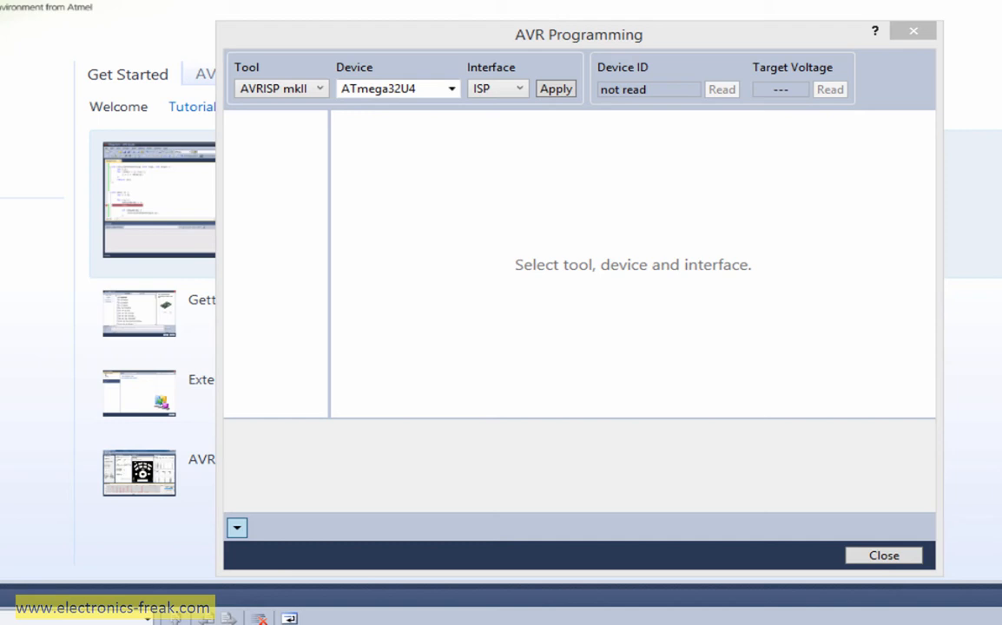
{"action": "mouse_move", "coordinate": [775, 73]}
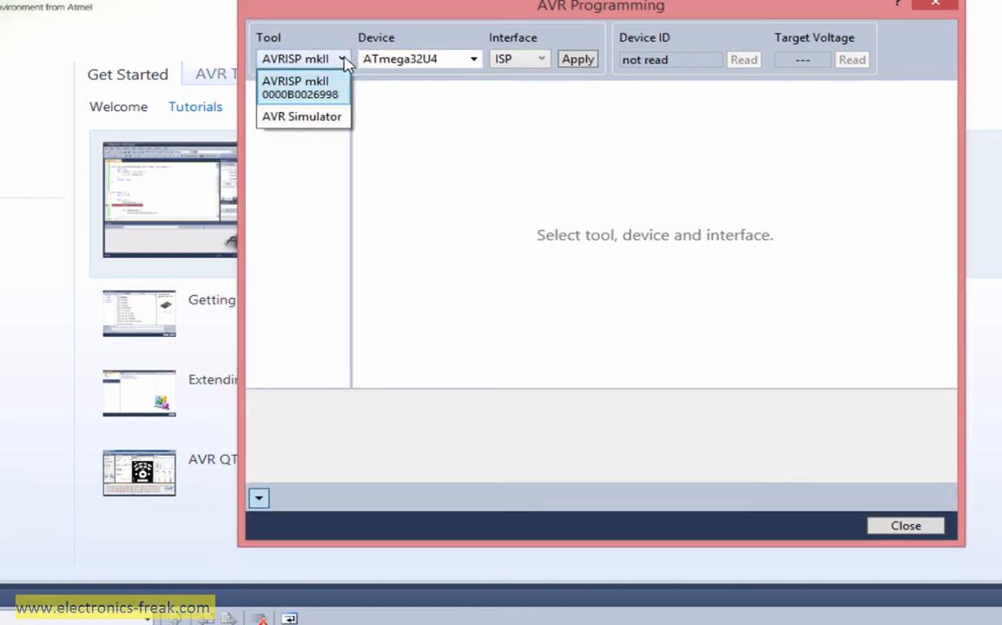
{"action": "mouse_move", "coordinate": [279, 87]}
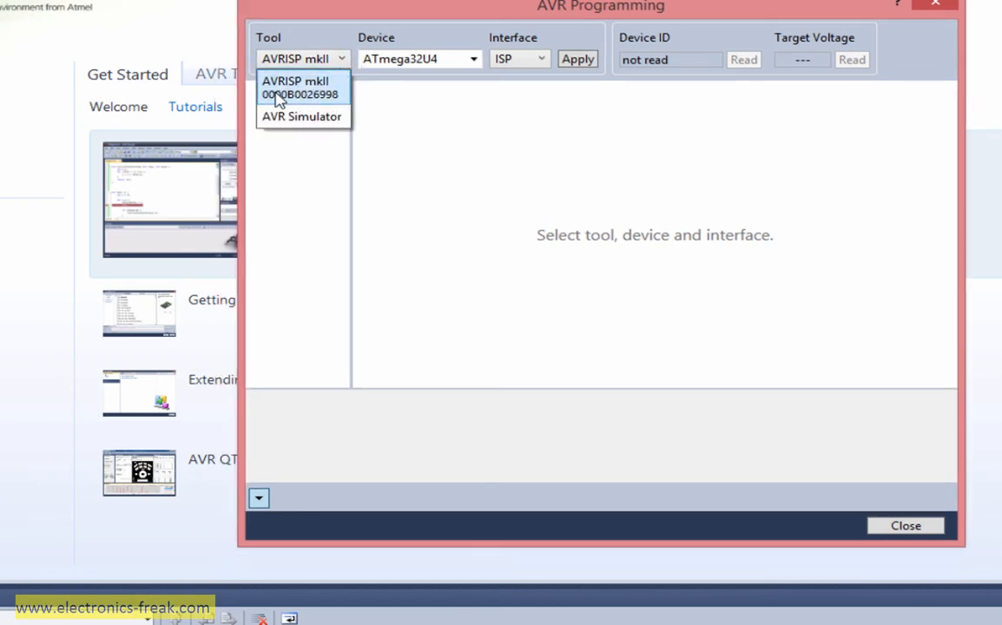
{"action": "mouse_move", "coordinate": [341, 99]}
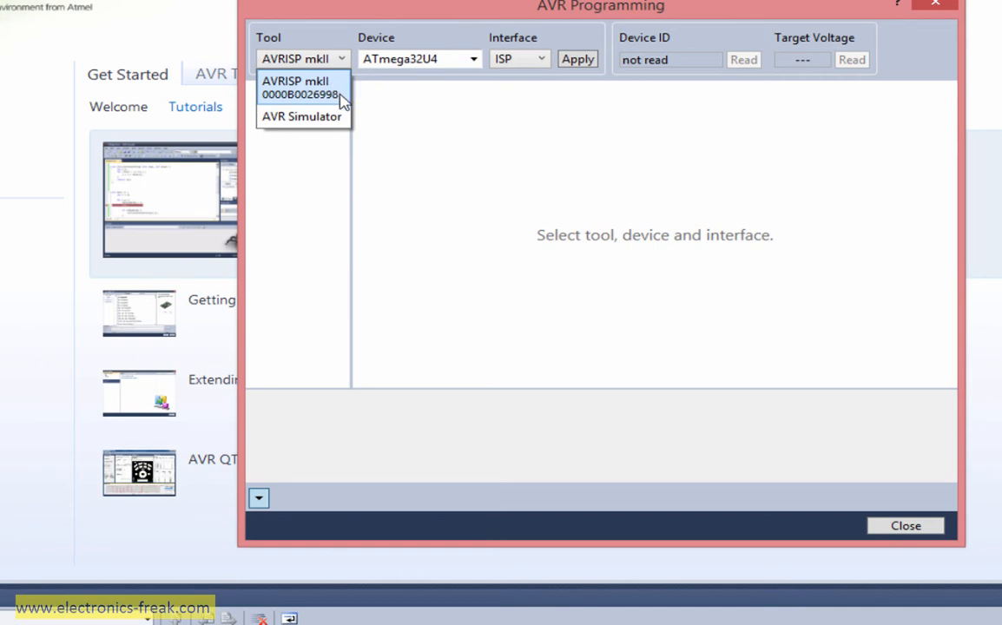
Step: Keep the connected AVRISP mkII as the programmer in the Tool dropdown
{"action": "left_click", "coordinate": [299, 87]}
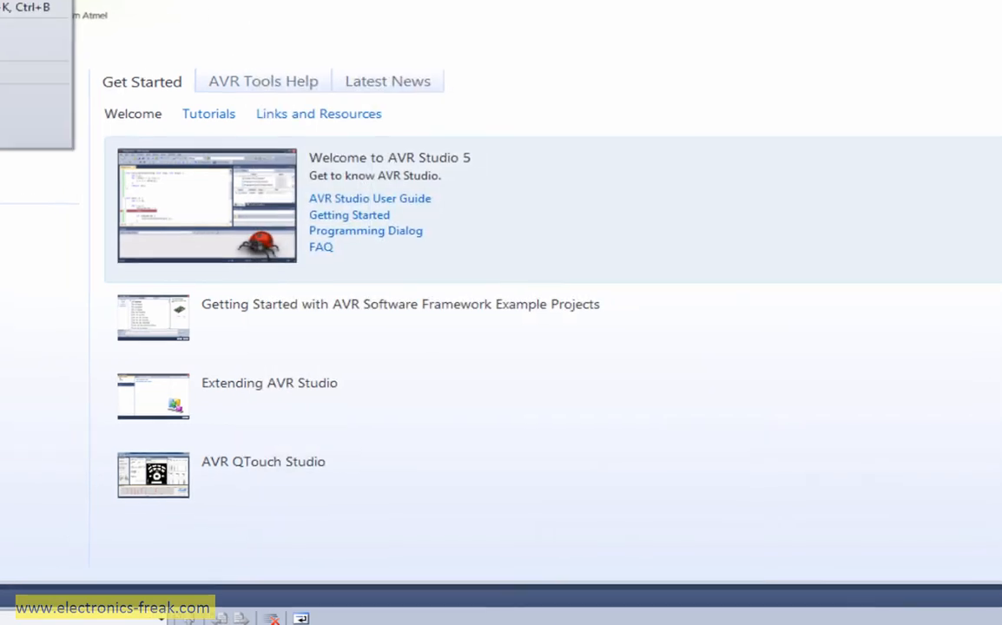
{"action": "left_click", "coordinate": [256, 38]}
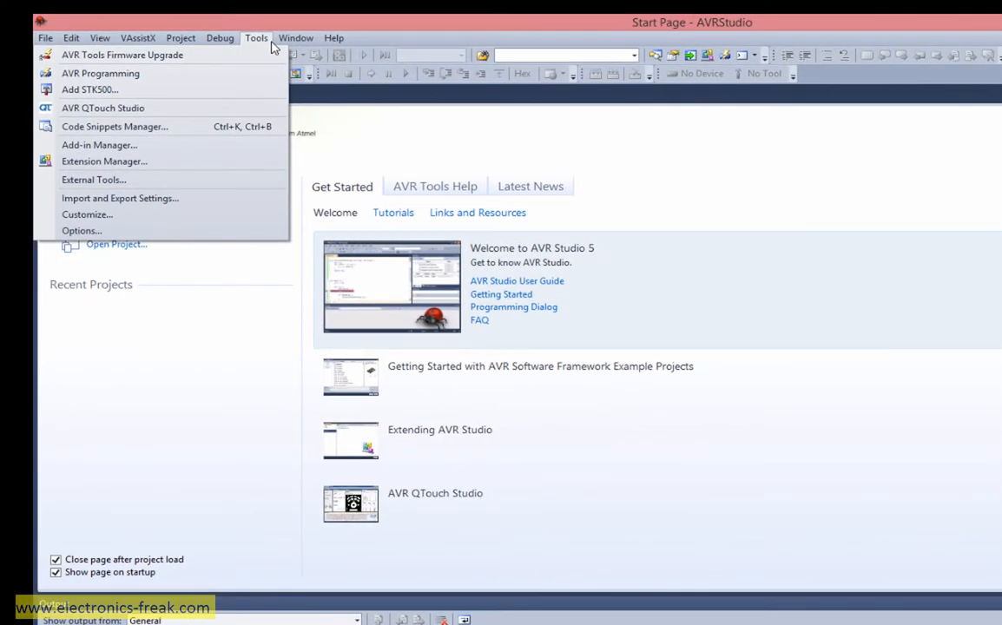
{"action": "mouse_move", "coordinate": [122, 54]}
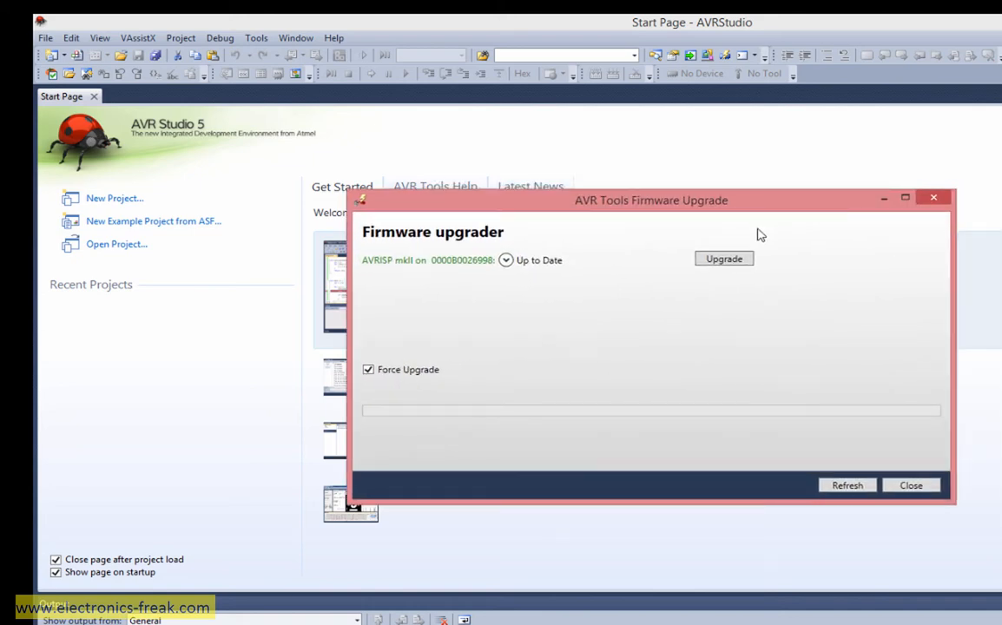
{"action": "mouse_move", "coordinate": [740, 284]}
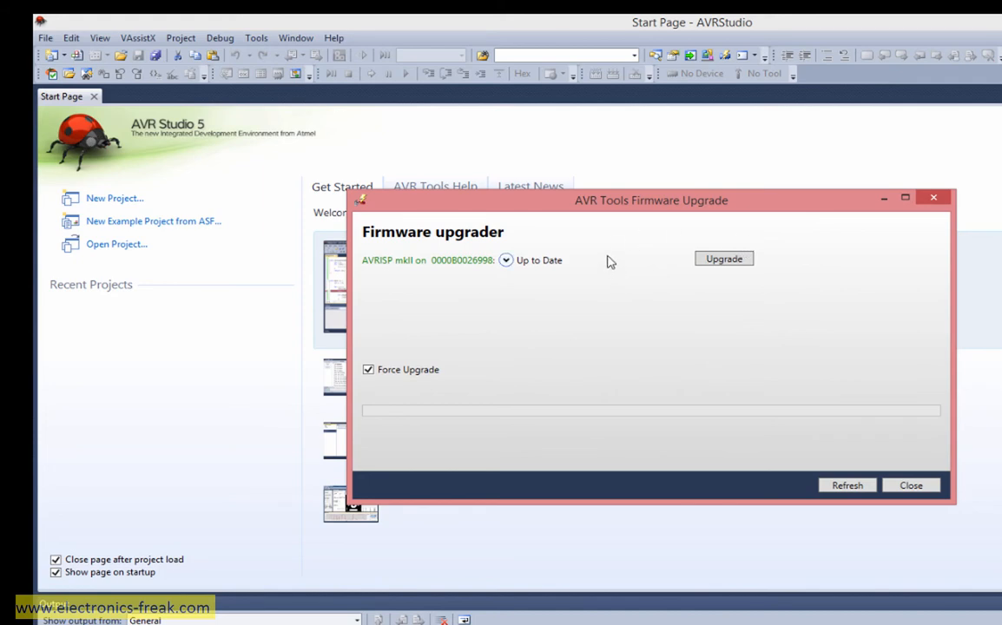
{"action": "mouse_move", "coordinate": [684, 264]}
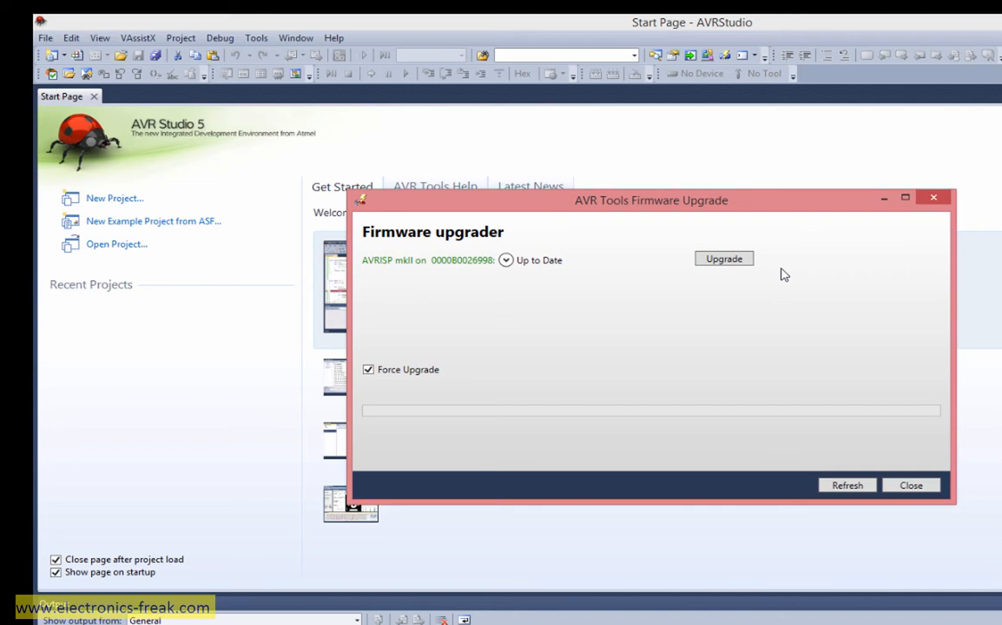
{"action": "mouse_move", "coordinate": [747, 417]}
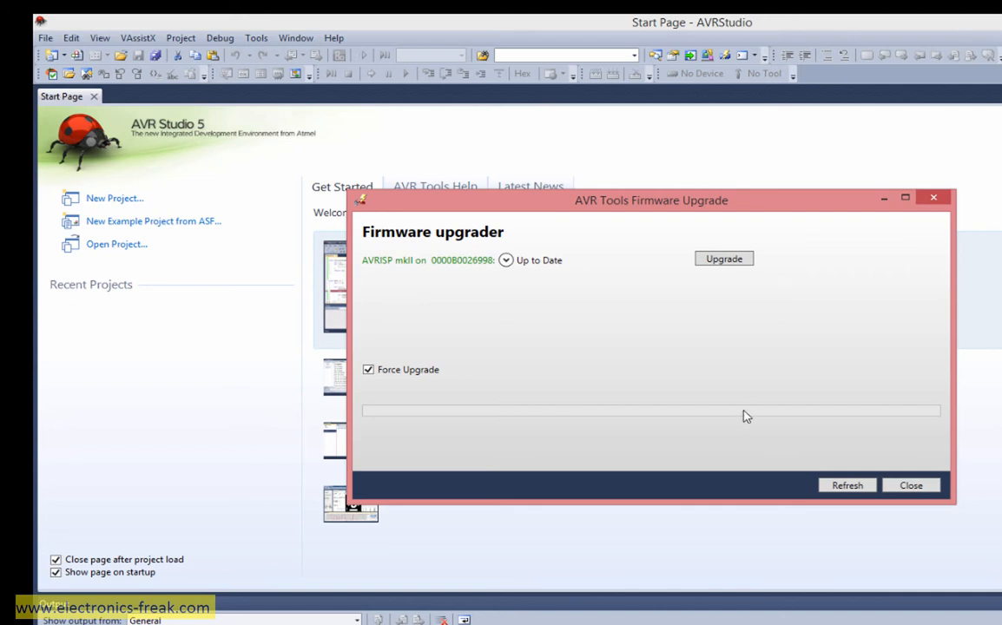
{"action": "mouse_move", "coordinate": [814, 187]}
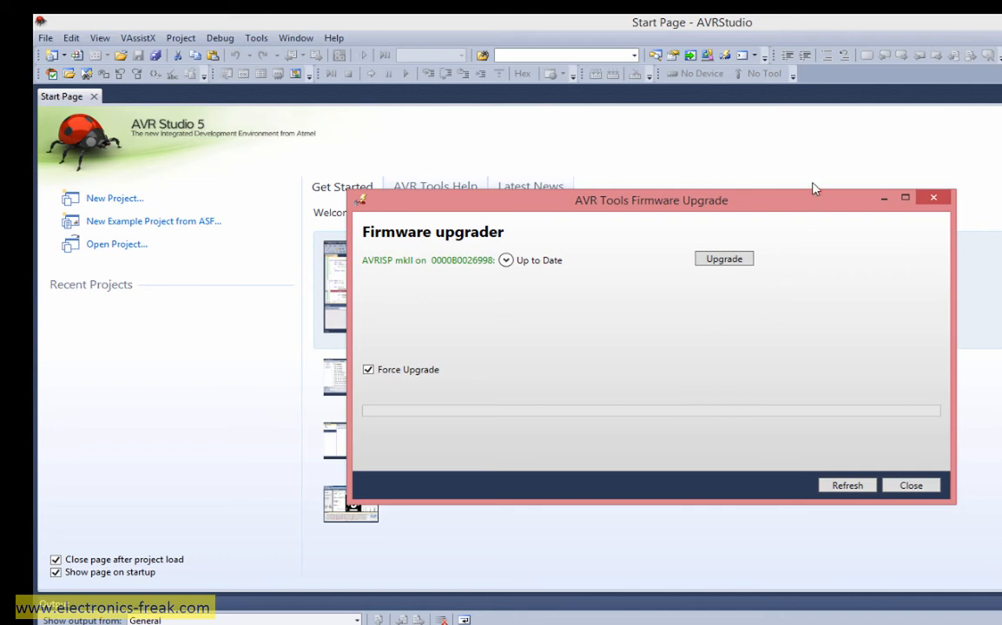
{"action": "mouse_move", "coordinate": [875, 233]}
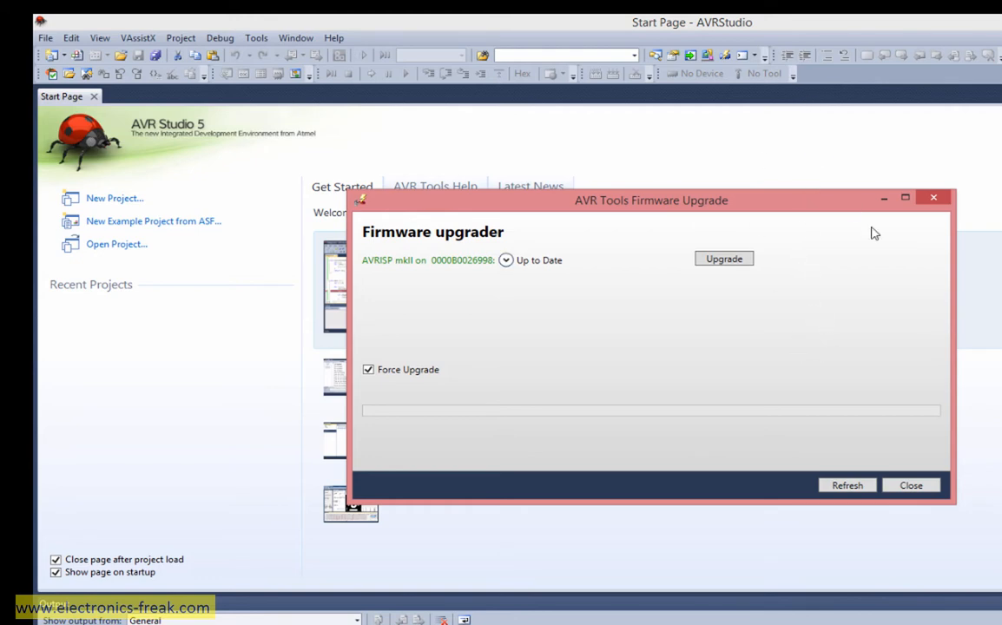
{"action": "left_click", "coordinate": [910, 486]}
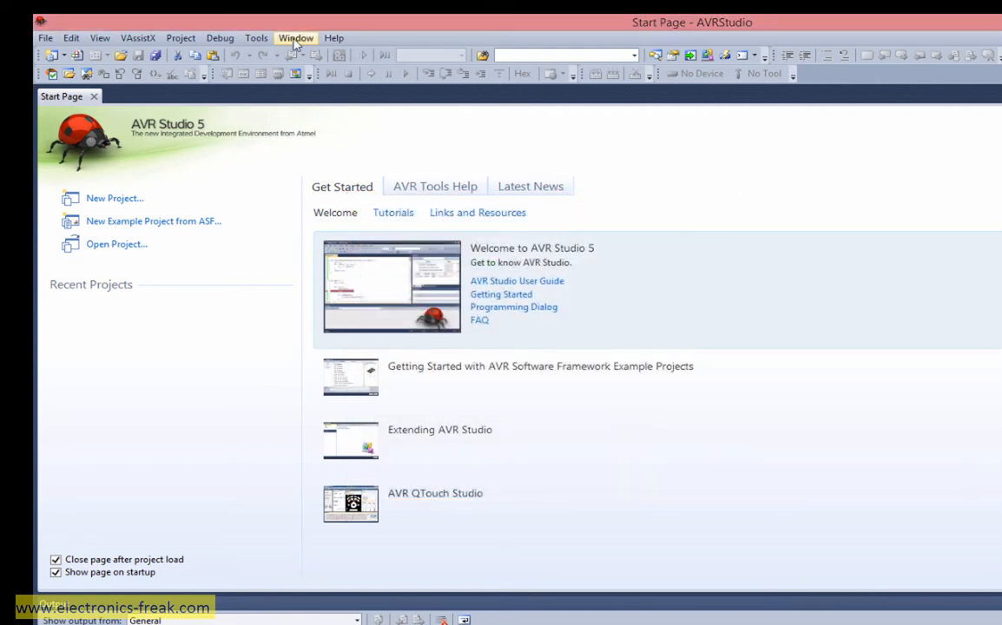
{"action": "mouse_move", "coordinate": [209, 80]}
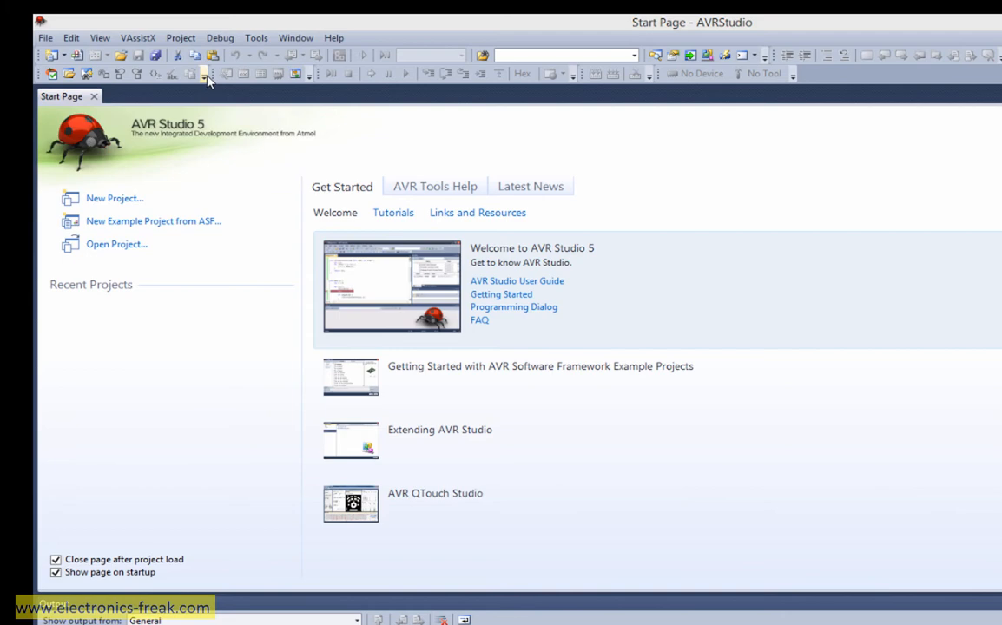
Step: Reopen AVR Programming from the toolbar with AVRISP mkII, ATmega32U4 and ISP
{"action": "left_click", "coordinate": [205, 73]}
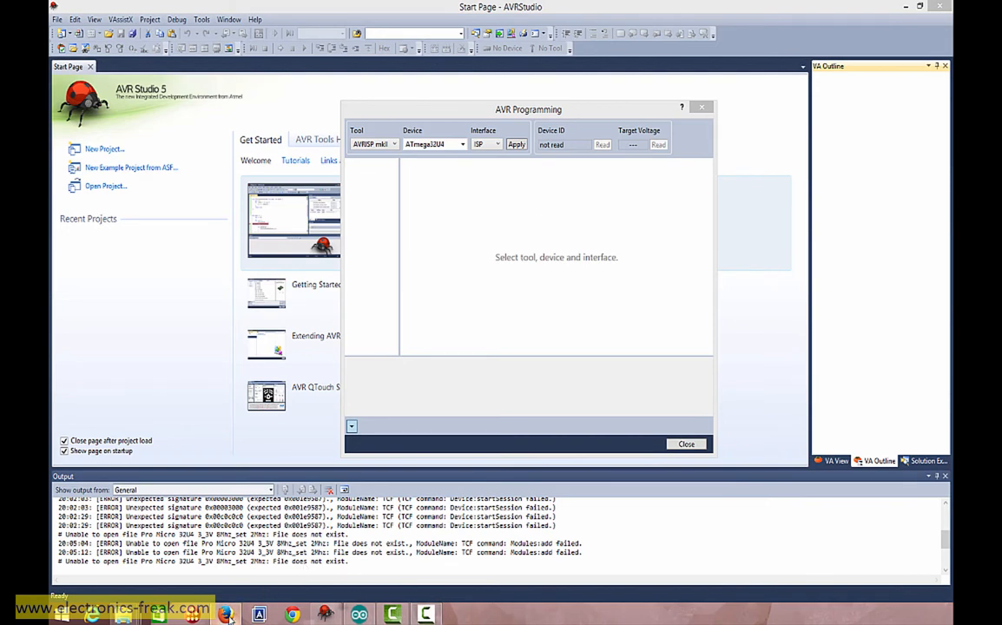
{"action": "left_click", "coordinate": [225, 614]}
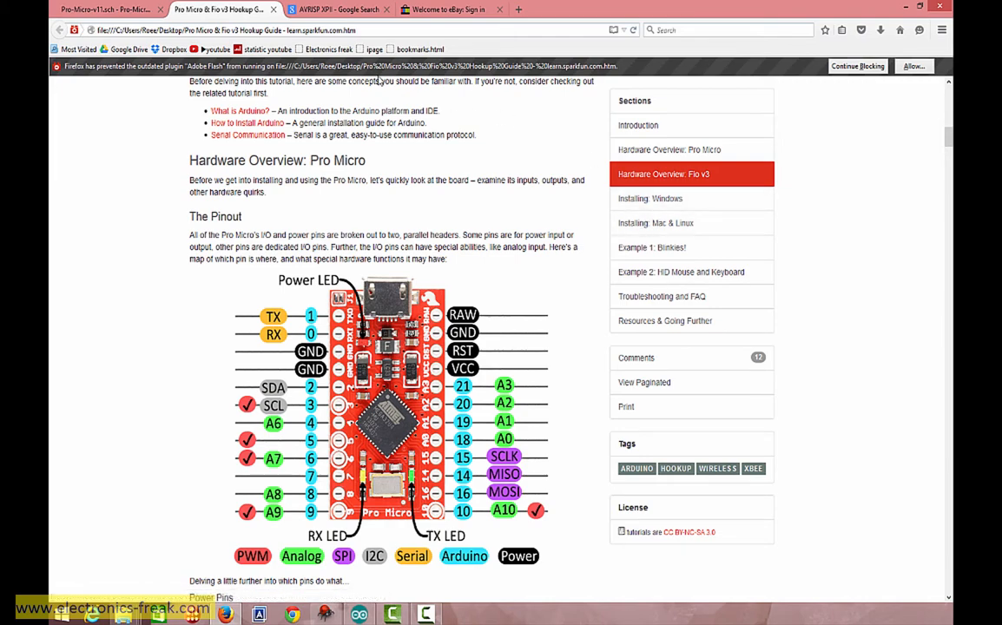
{"action": "mouse_move", "coordinate": [362, 368]}
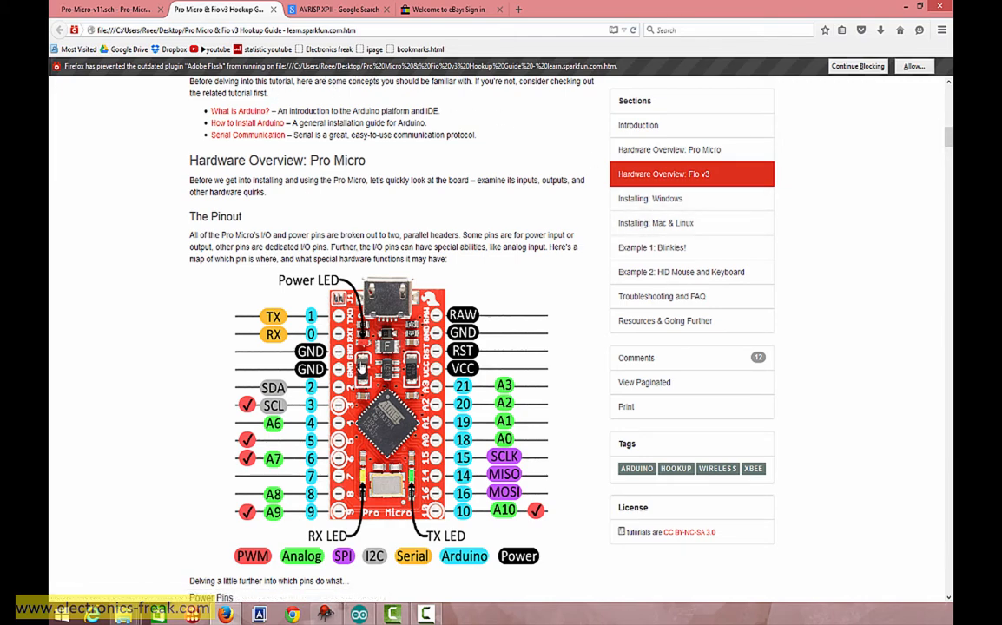
{"action": "mouse_move", "coordinate": [535, 48]}
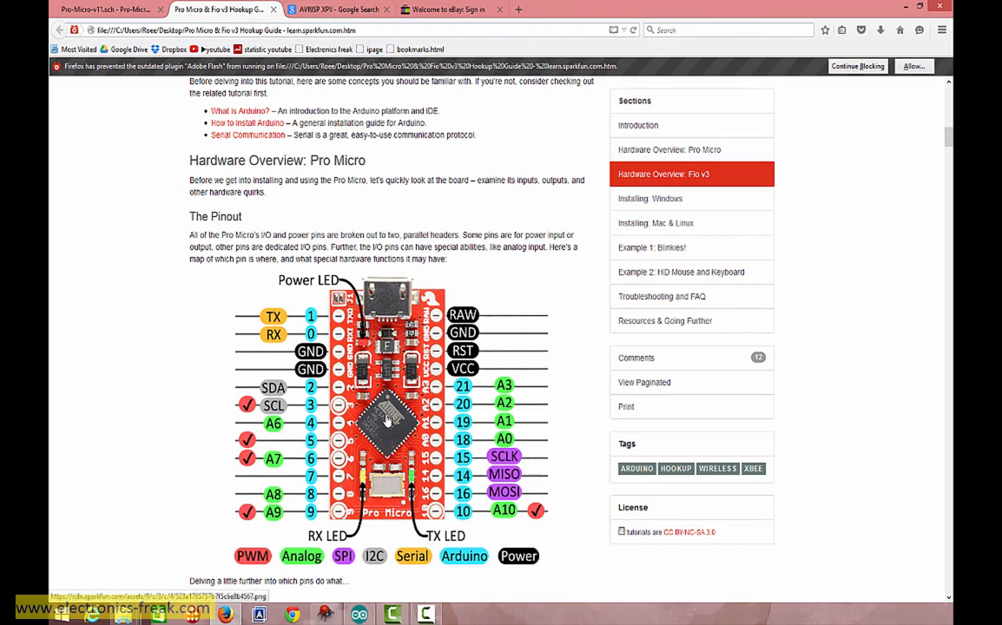
{"action": "mouse_move", "coordinate": [378, 430]}
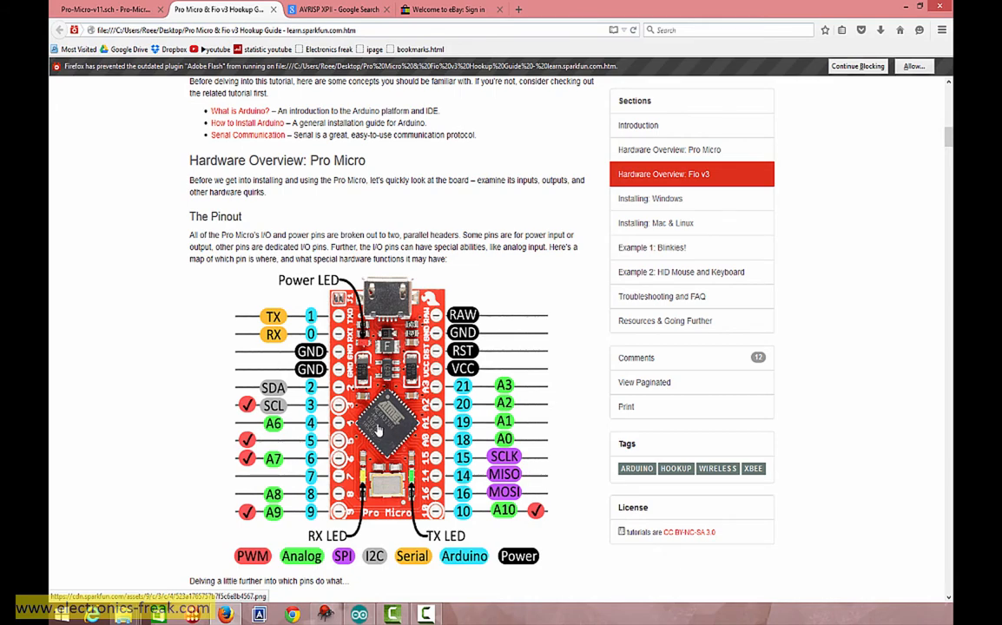
{"action": "mouse_move", "coordinate": [375, 431]}
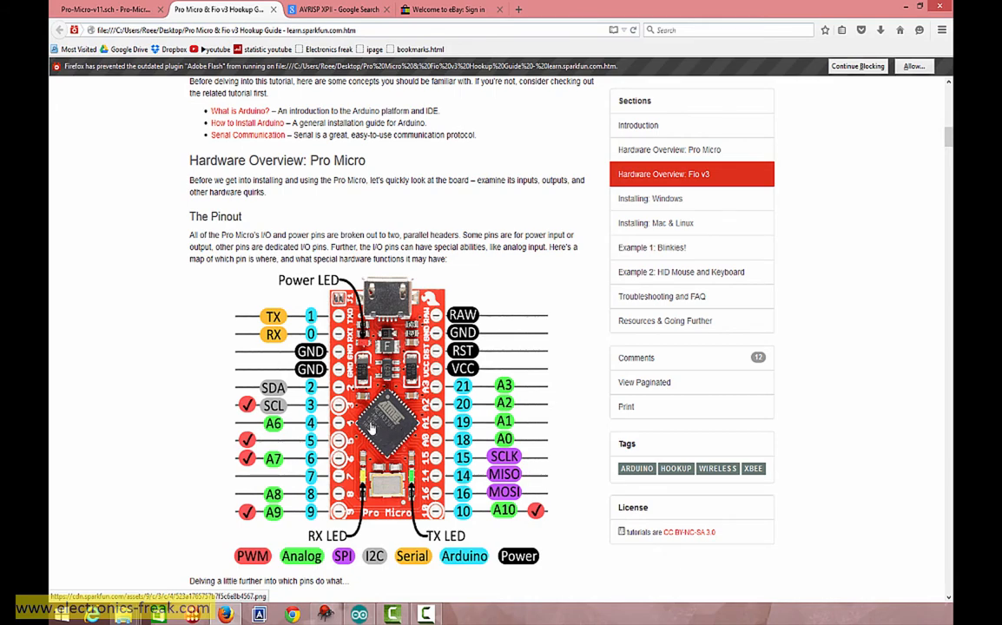
{"action": "mouse_move", "coordinate": [385, 433]}
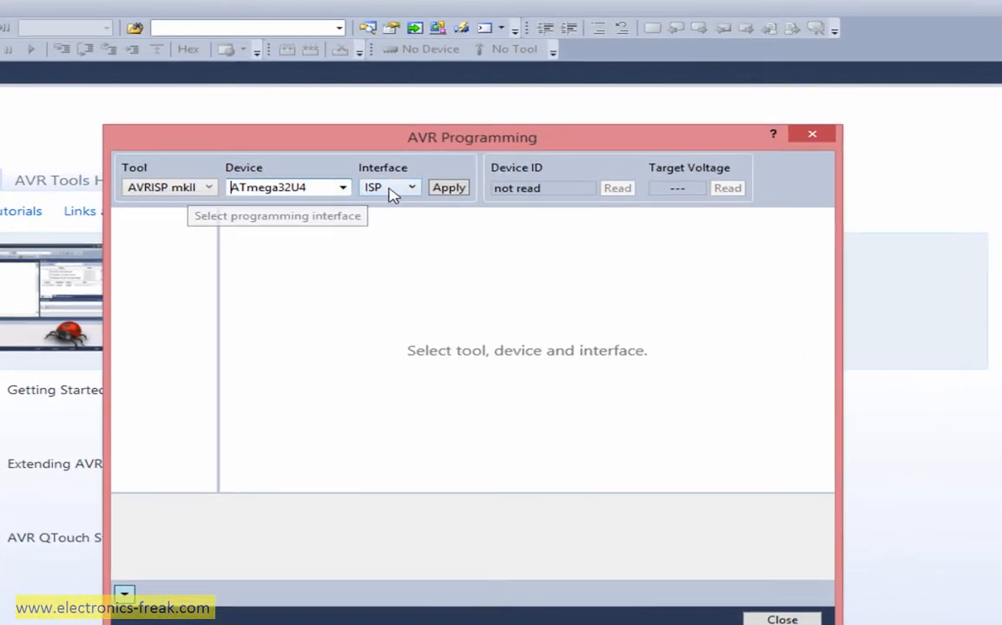
{"action": "mouse_move", "coordinate": [611, 232]}
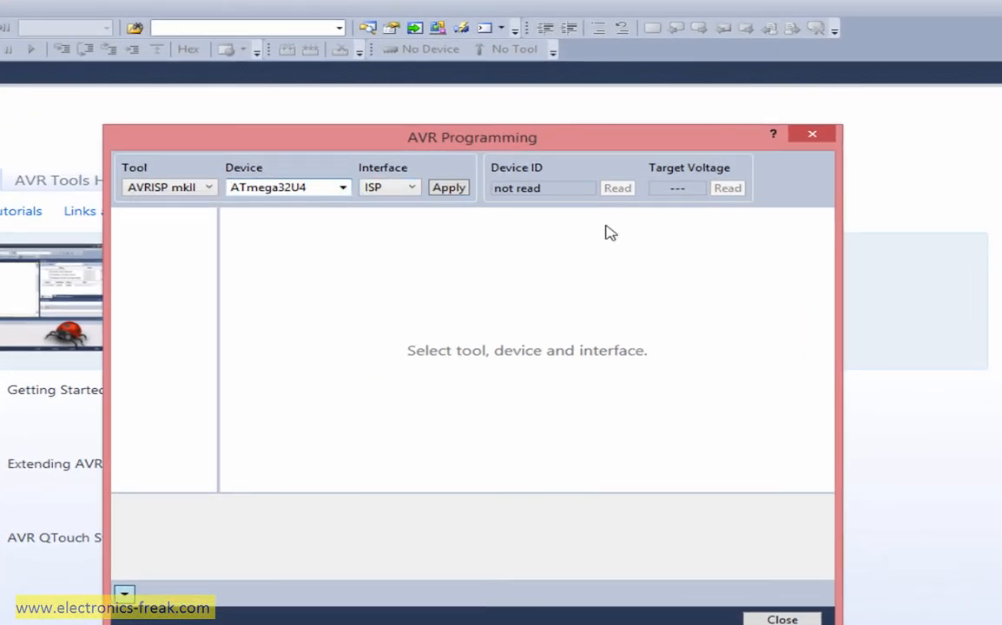